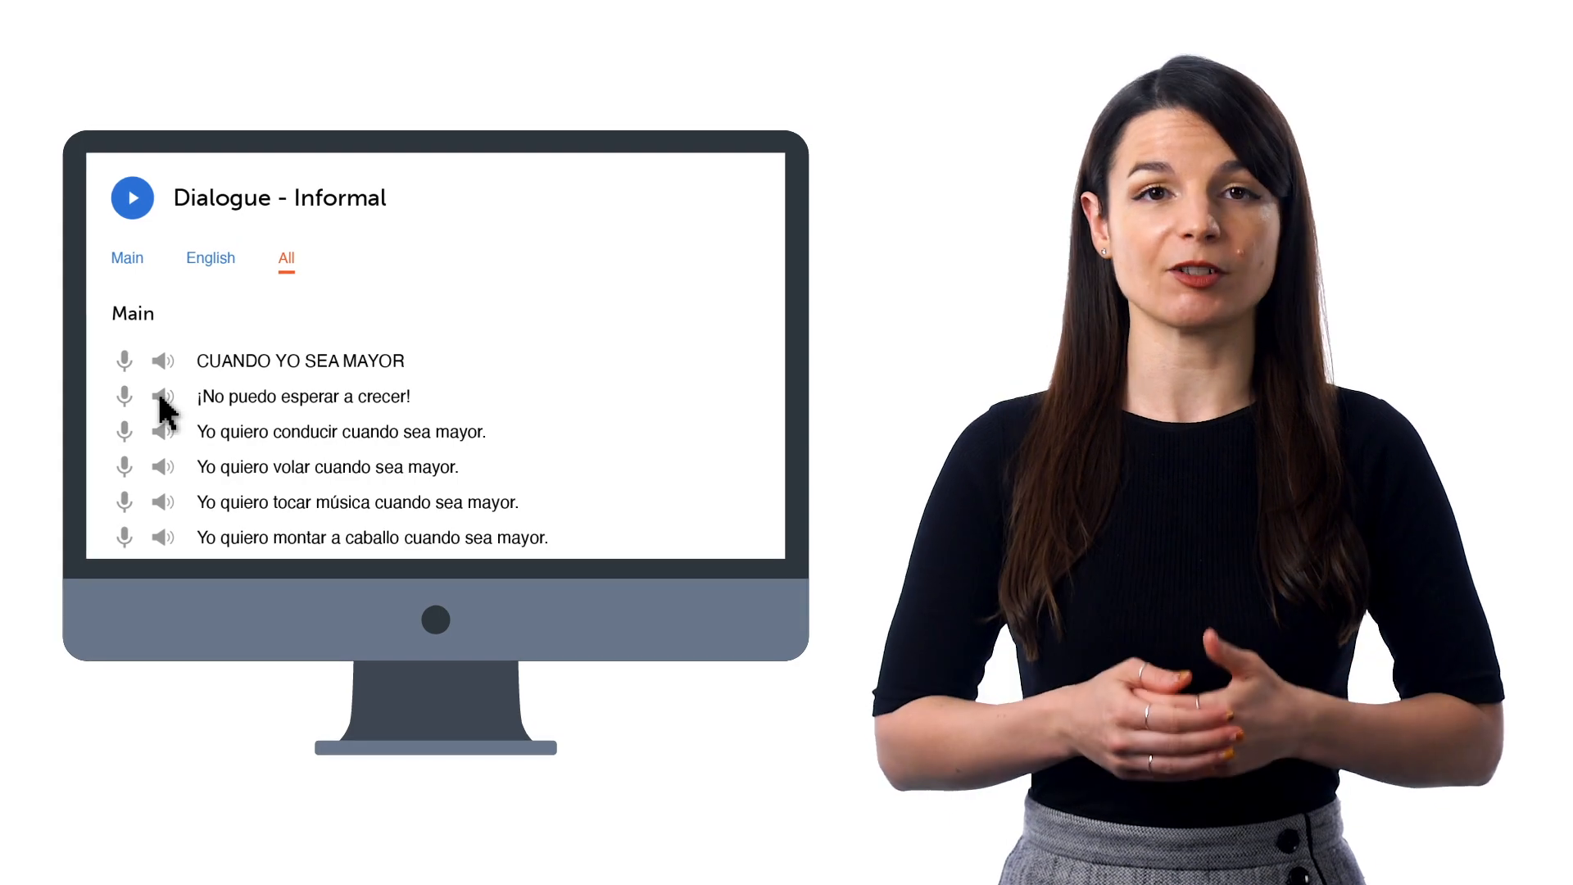
{"action": "left_click", "coordinate": [125, 412]}
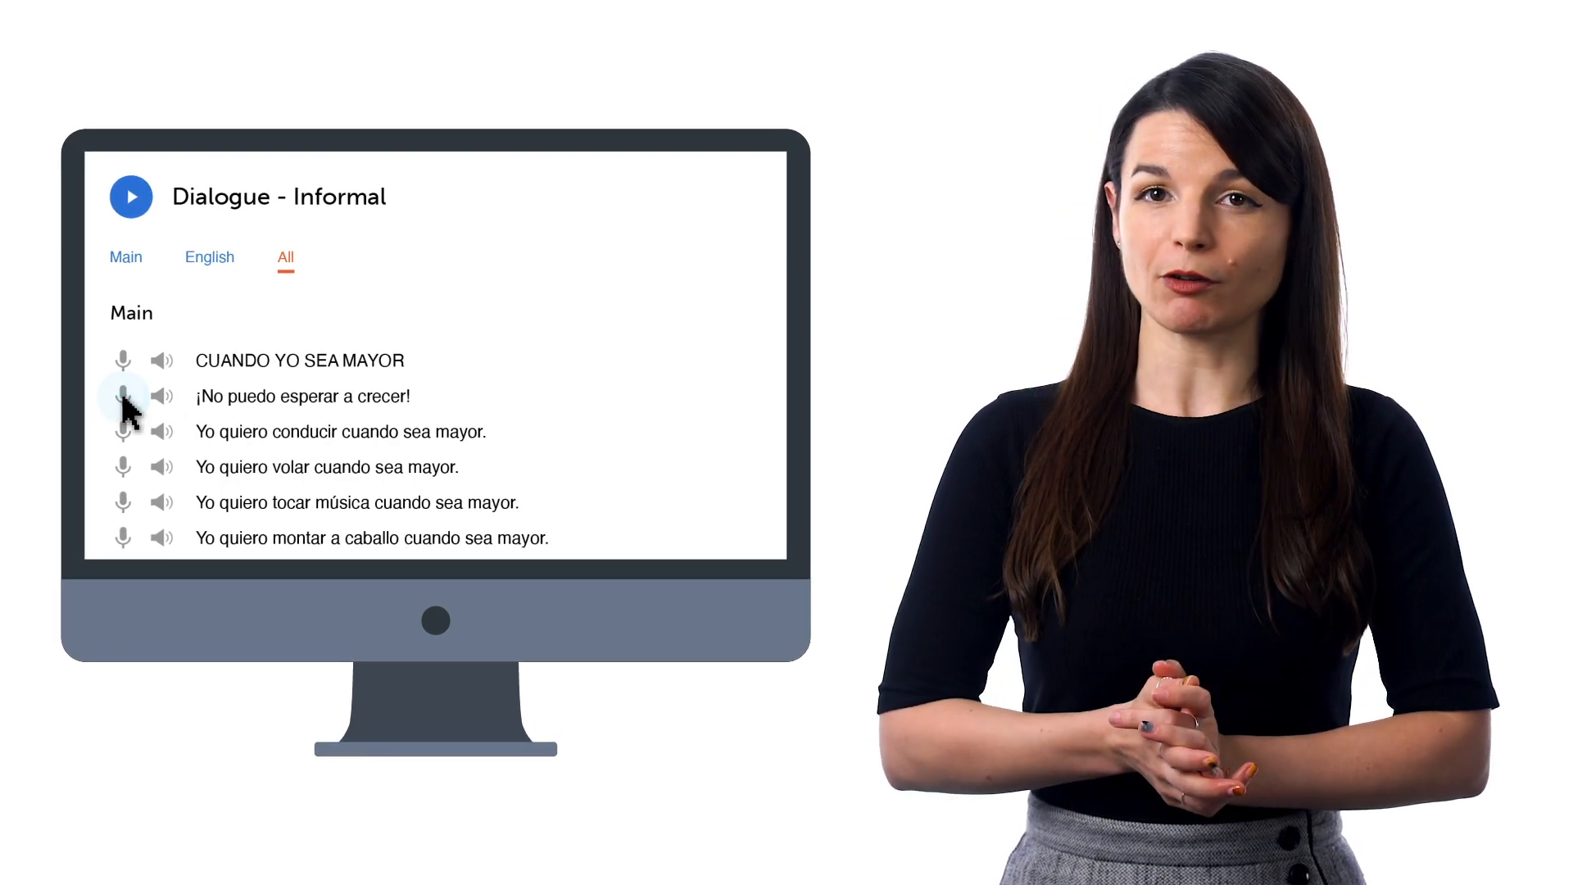